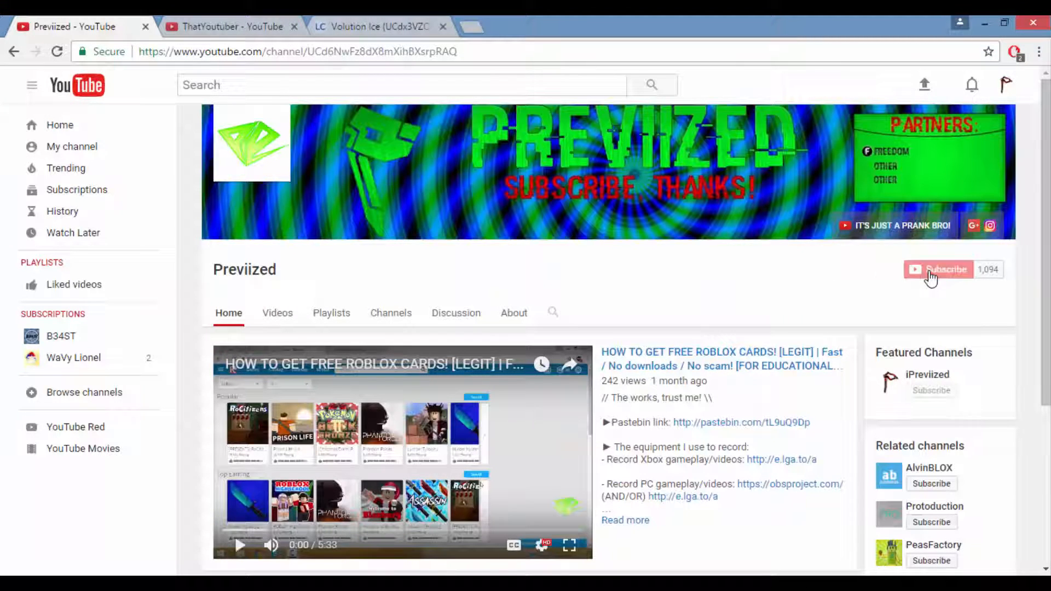
Subscribe to the Previized YouTube channel
click(946, 269)
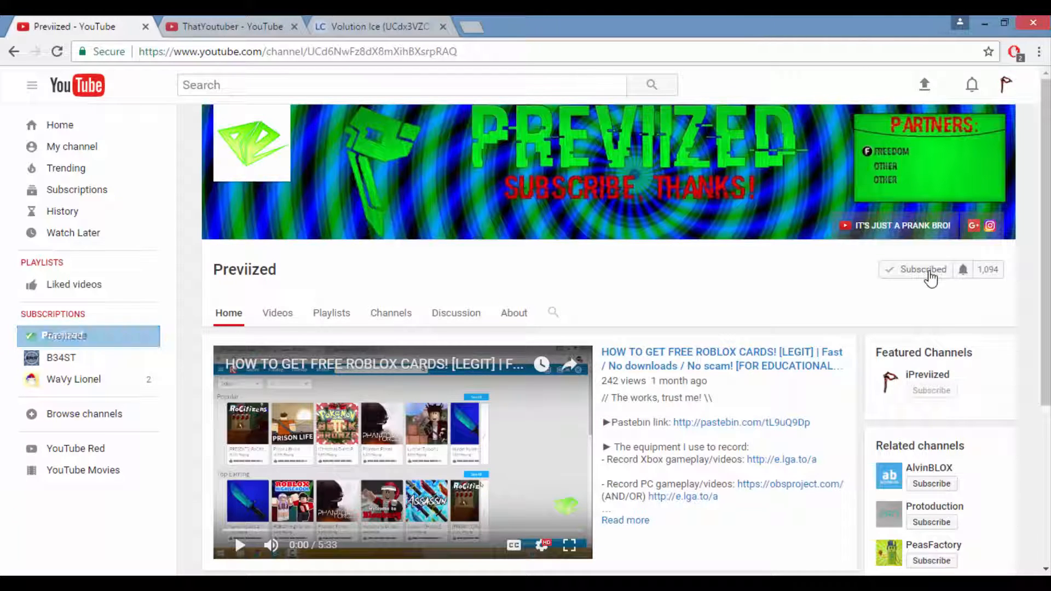
mouse_move(968, 287)
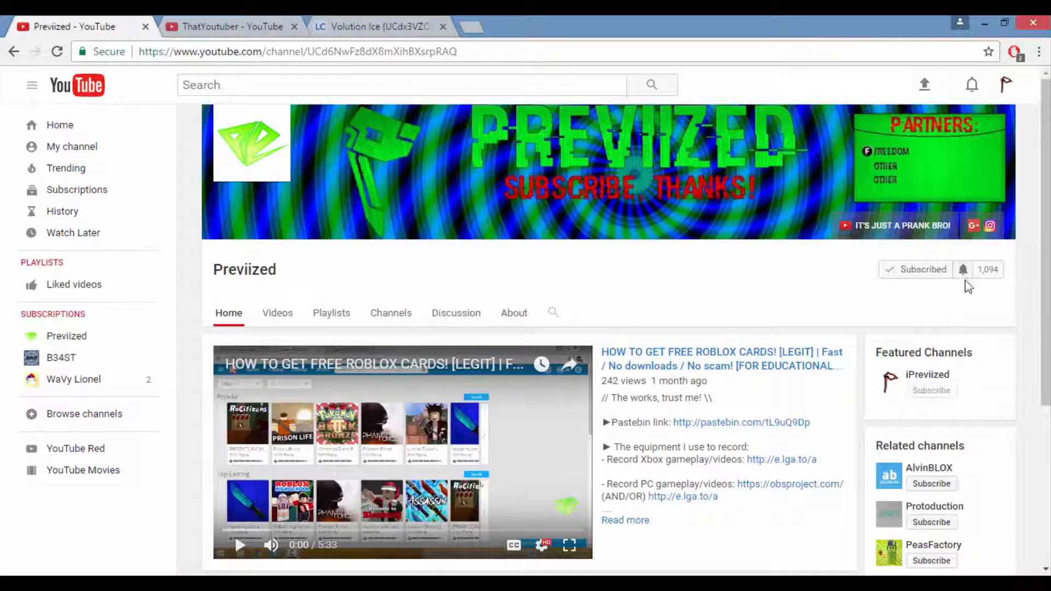
click(963, 269)
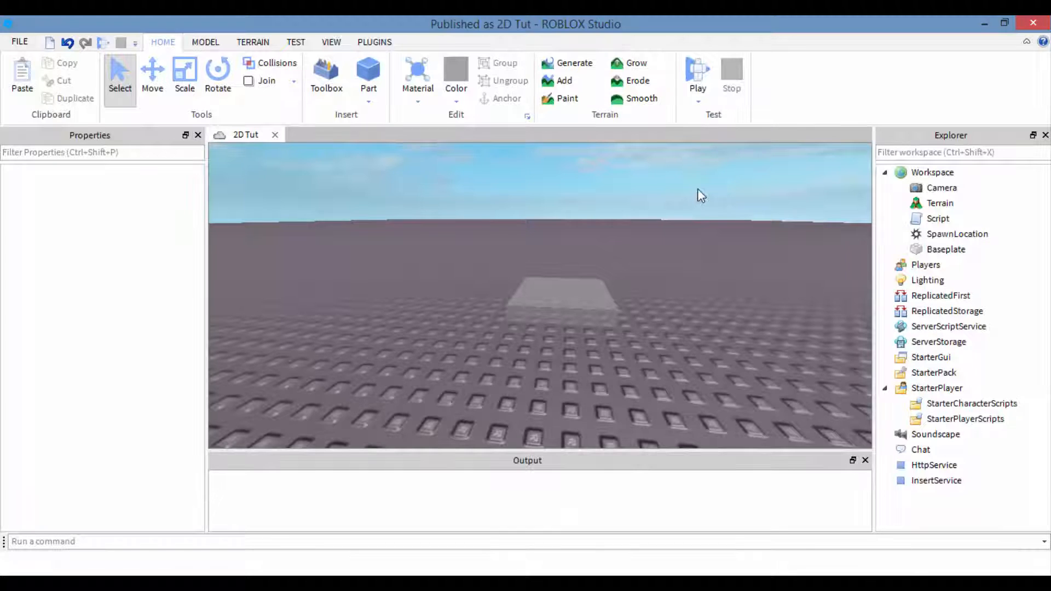
Collapse StarterPlayer in the Explorer hierarchy
click(885, 389)
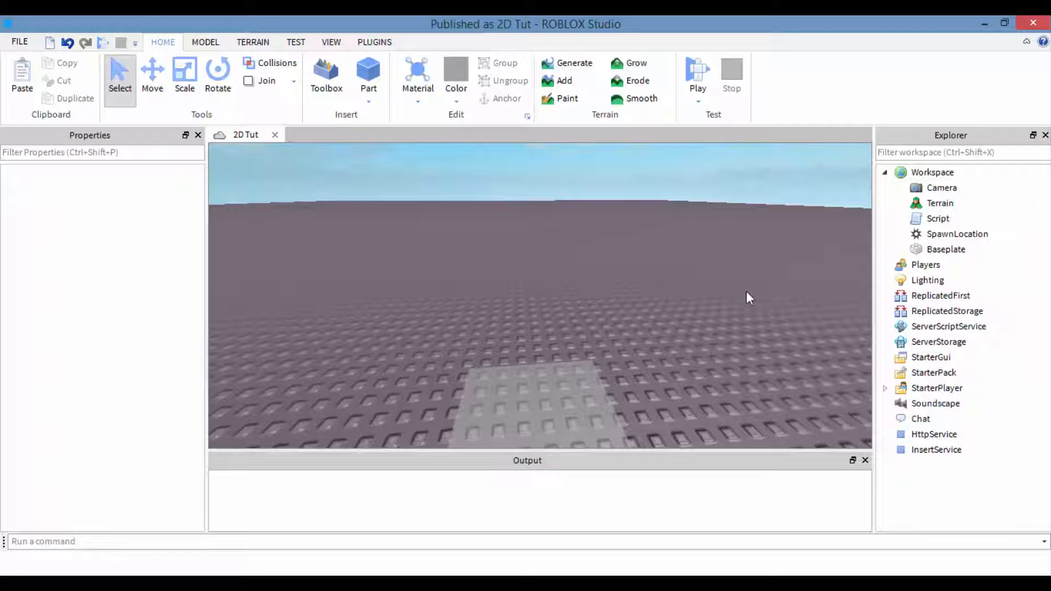
mouse_move(430, 253)
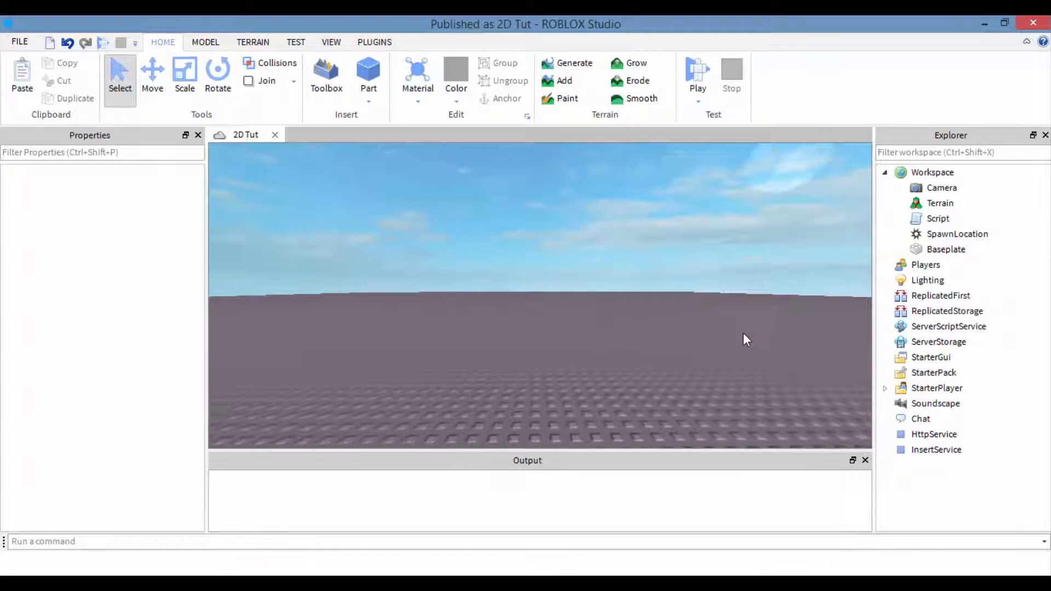
click(937, 218)
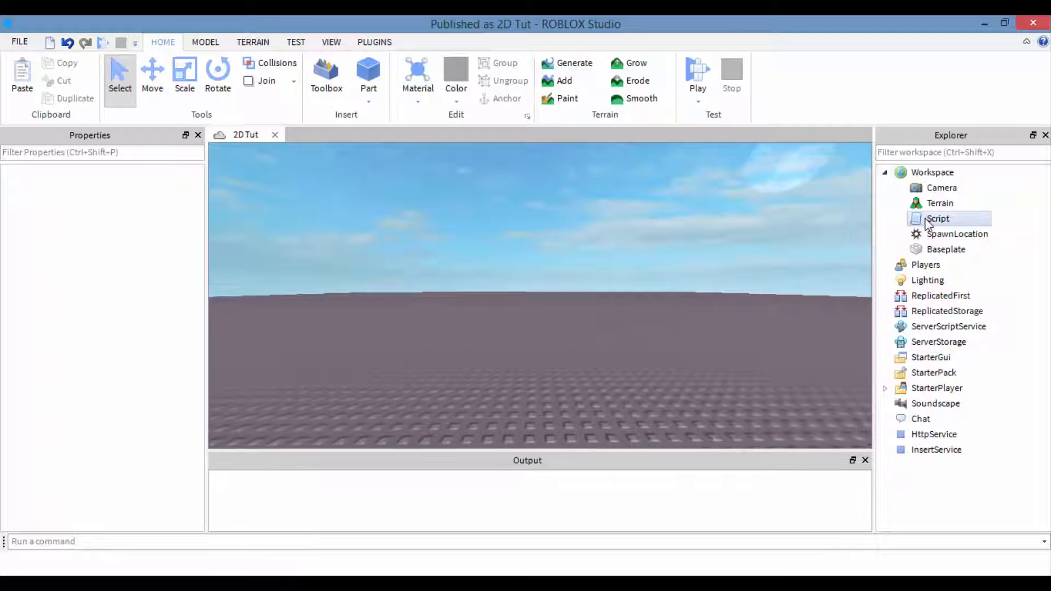
double_click(938, 218)
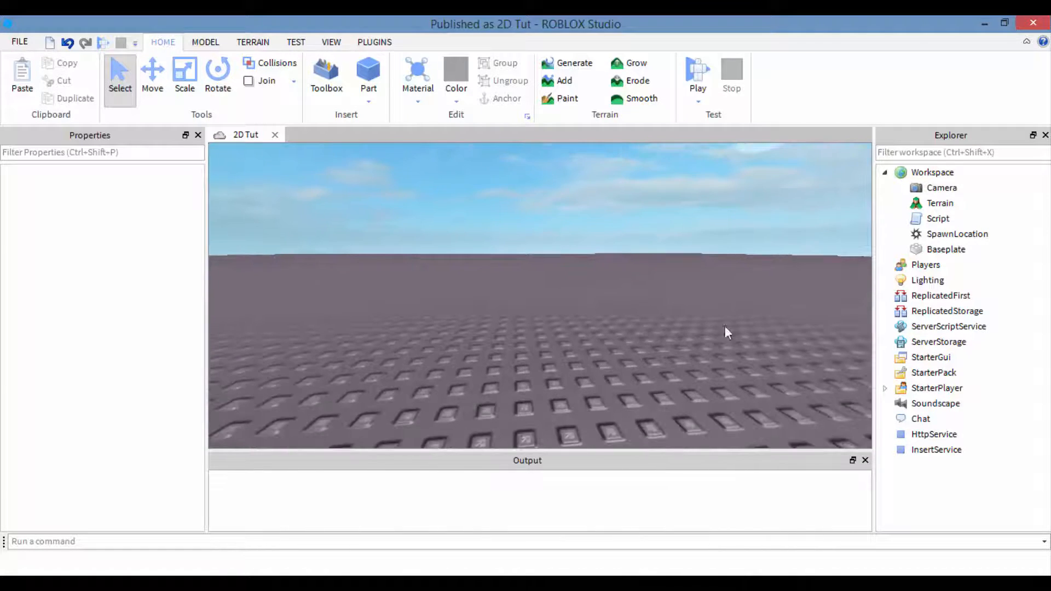
click(957, 234)
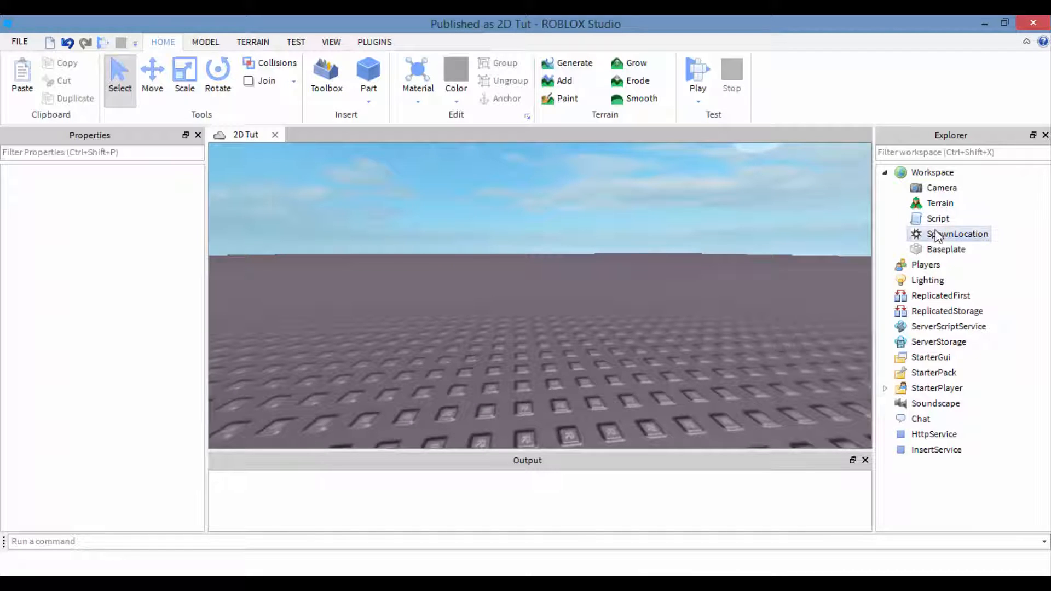
click(937, 218)
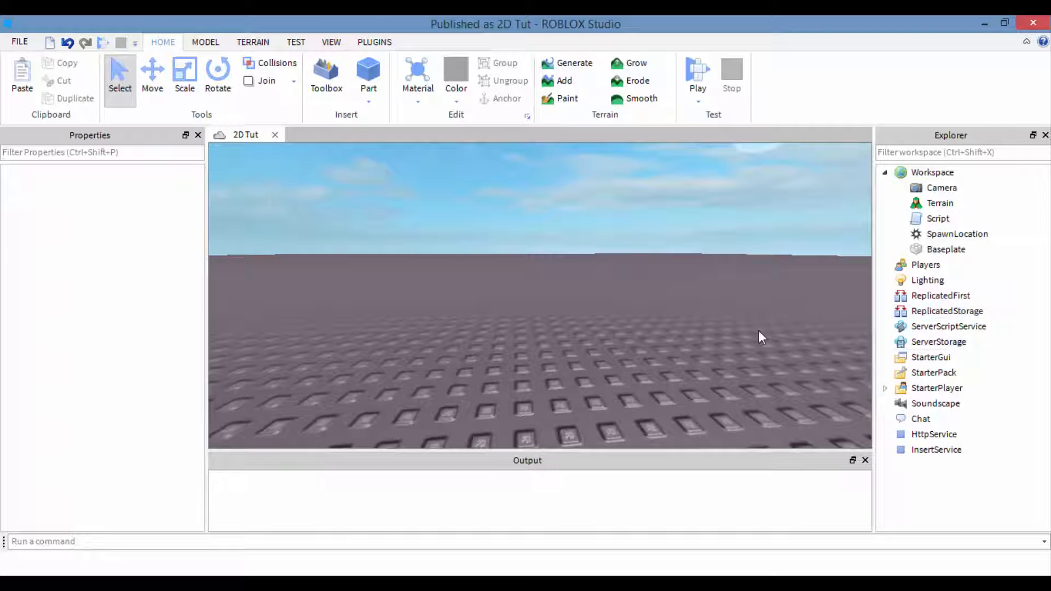
Expand StarterPlayer to show its script folders, glancing at the VIEW tab before returning Home
click(885, 388)
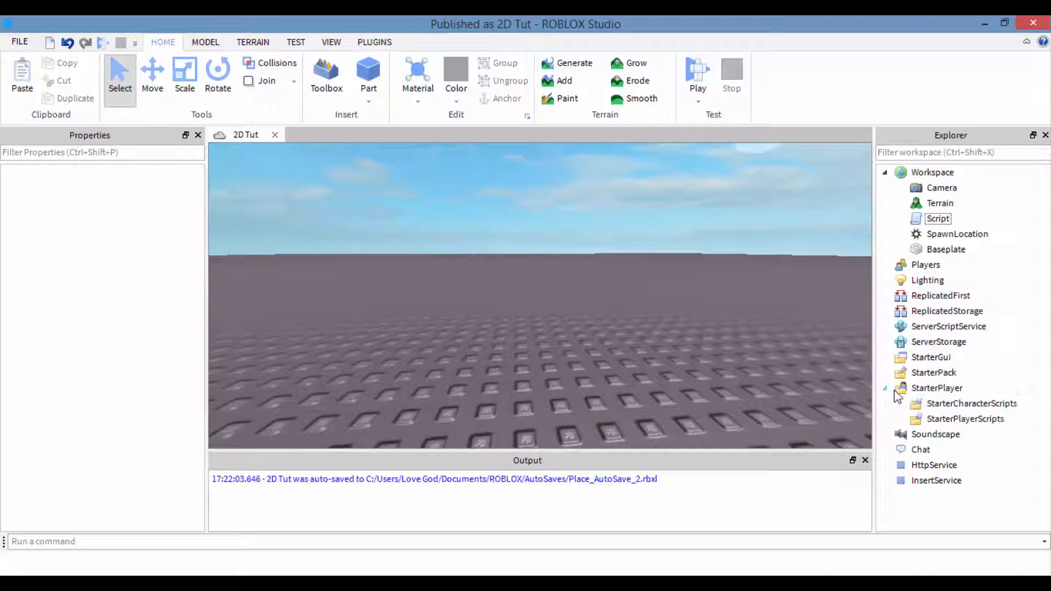
click(965, 418)
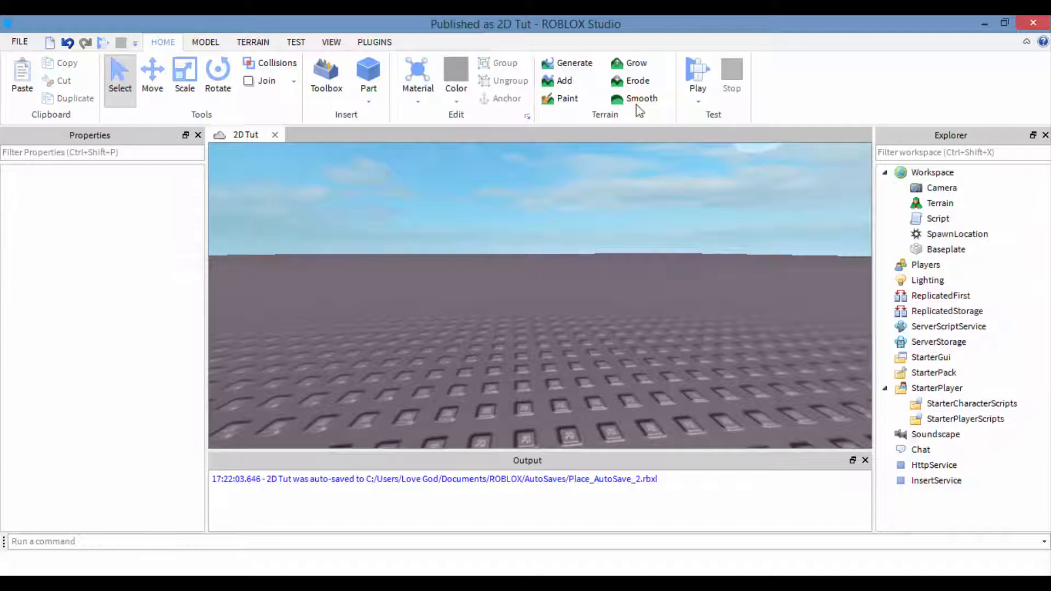
mouse_move(697, 74)
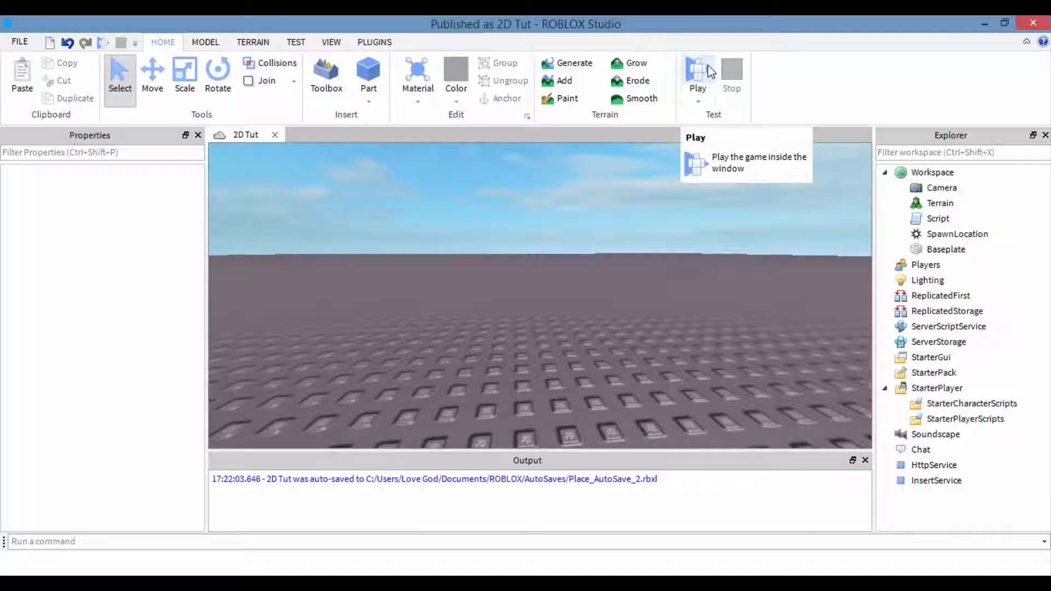
mouse_move(97, 143)
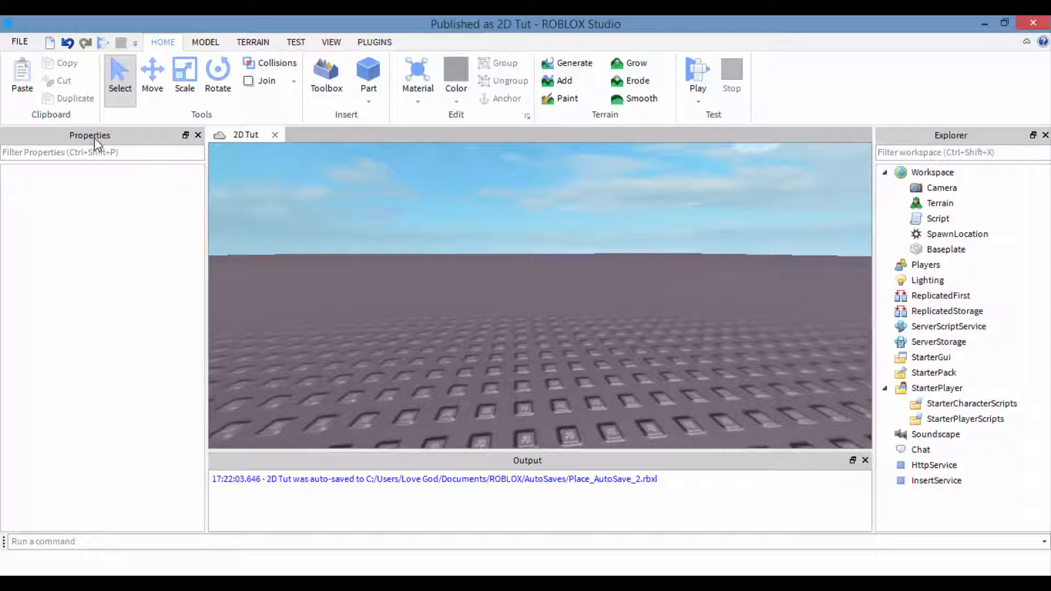
mouse_move(77, 328)
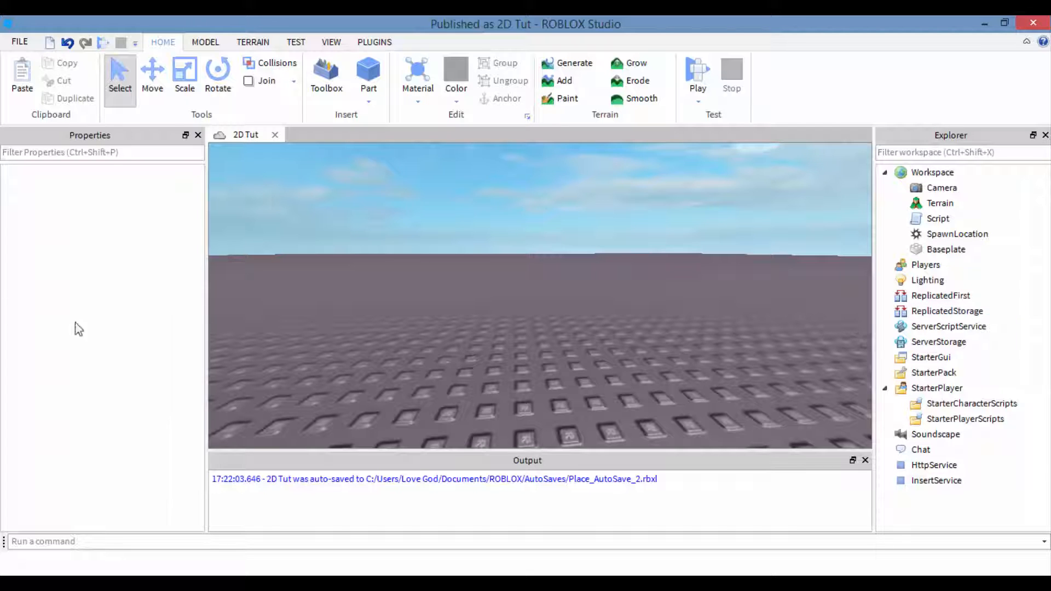
click(330, 41)
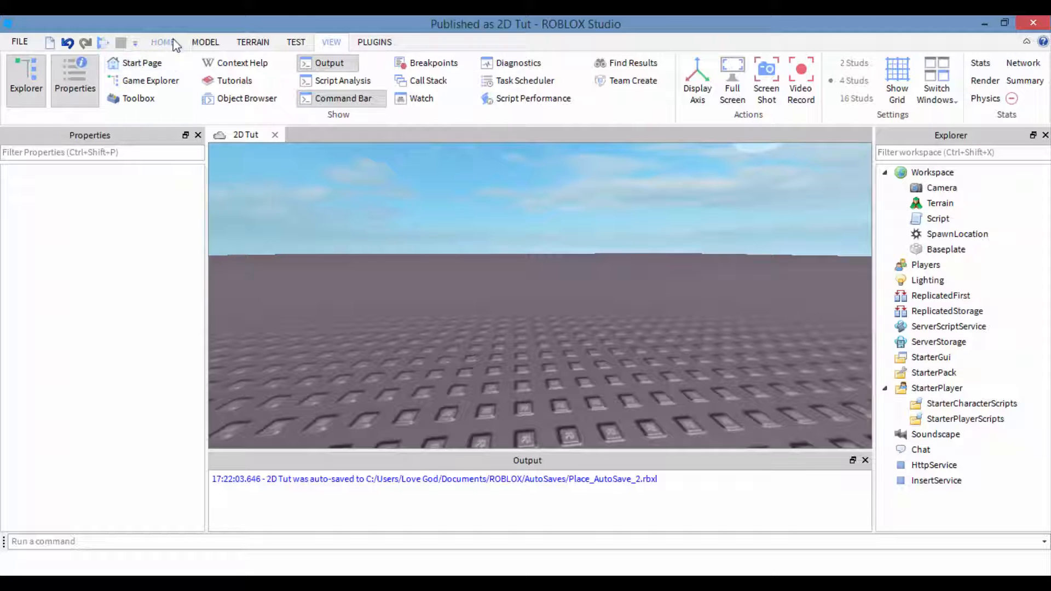
click(162, 42)
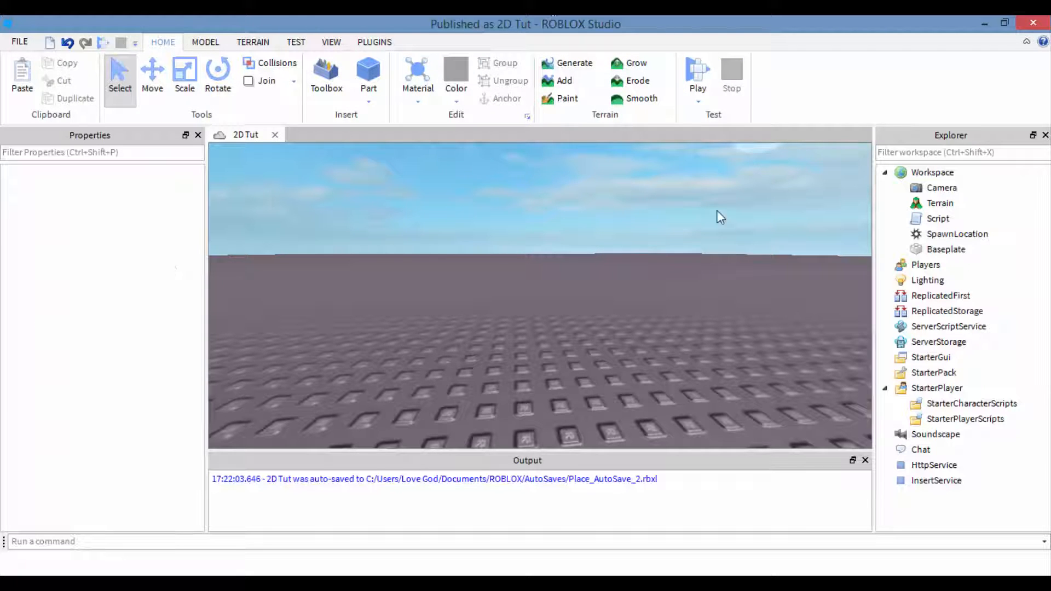
mouse_move(730, 199)
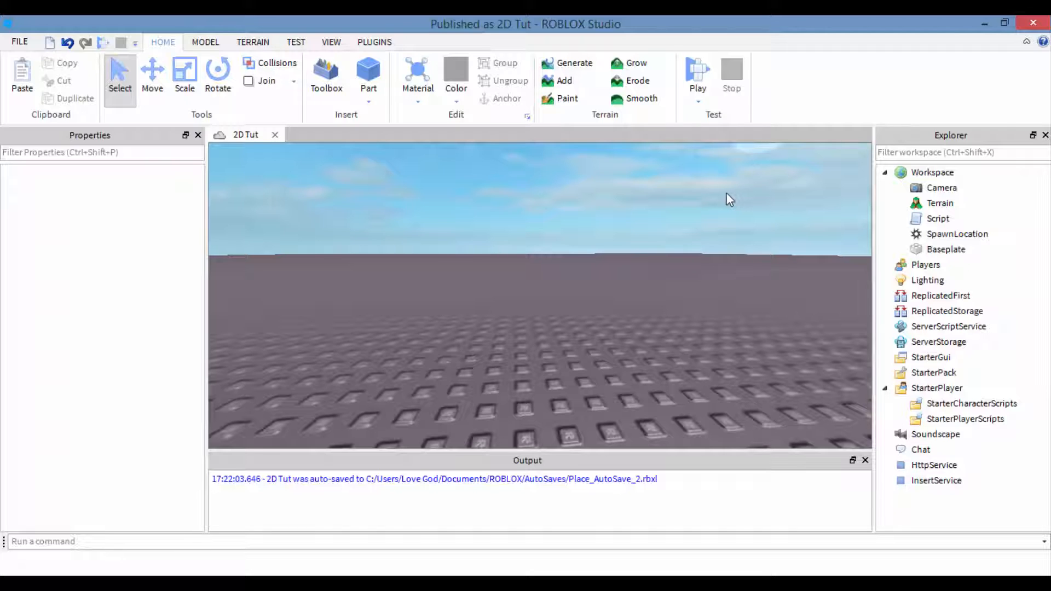
mouse_move(463, 38)
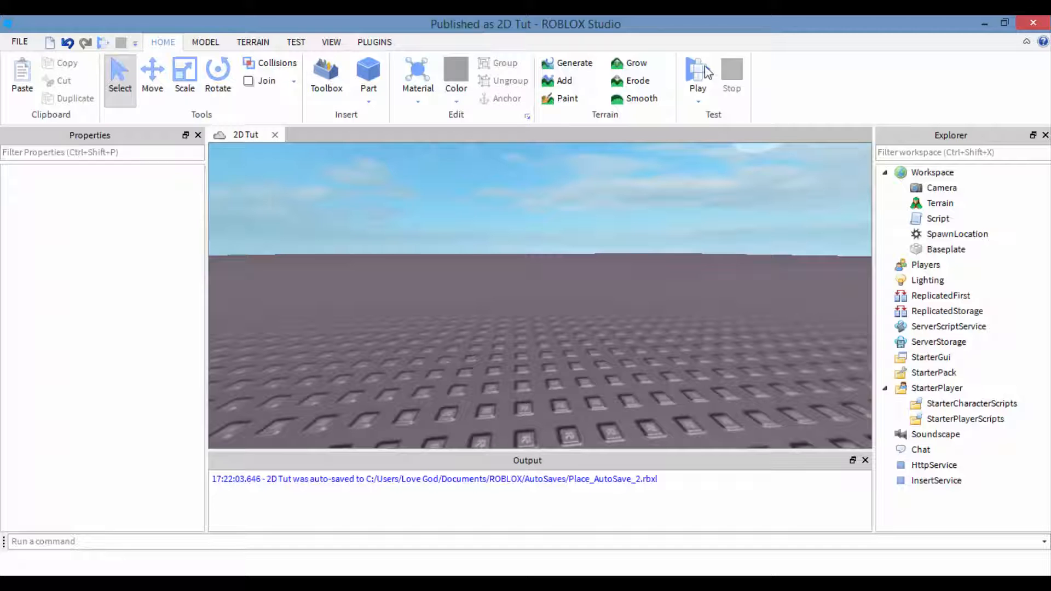
click(697, 74)
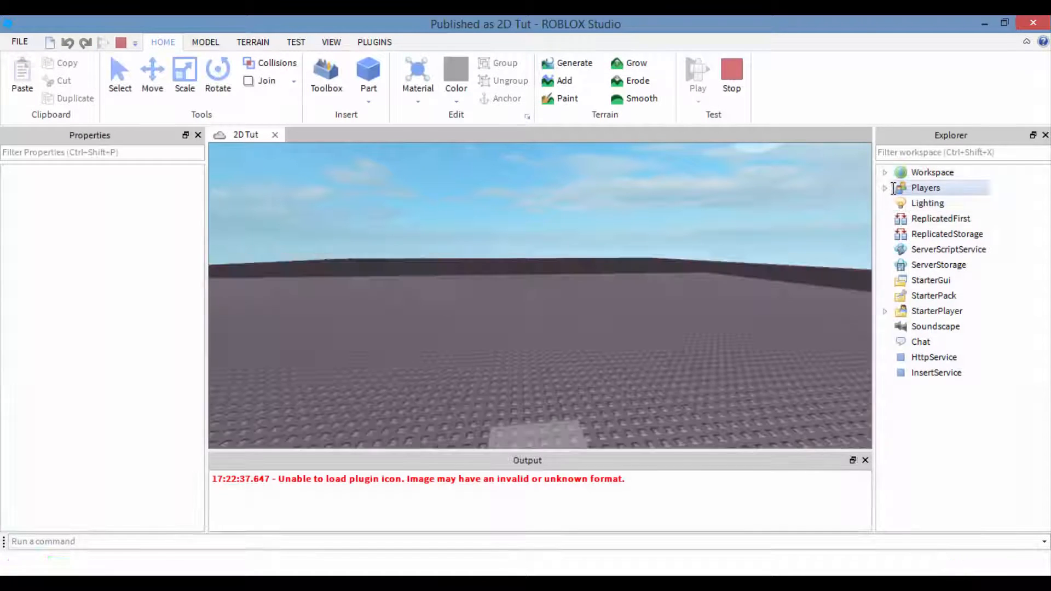
click(697, 74)
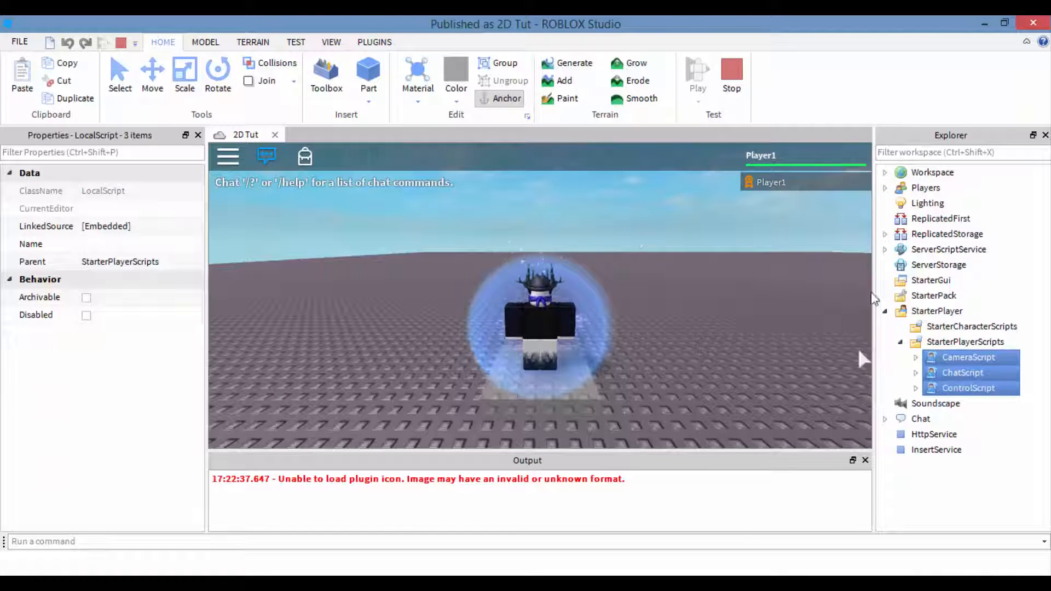
click(968, 387)
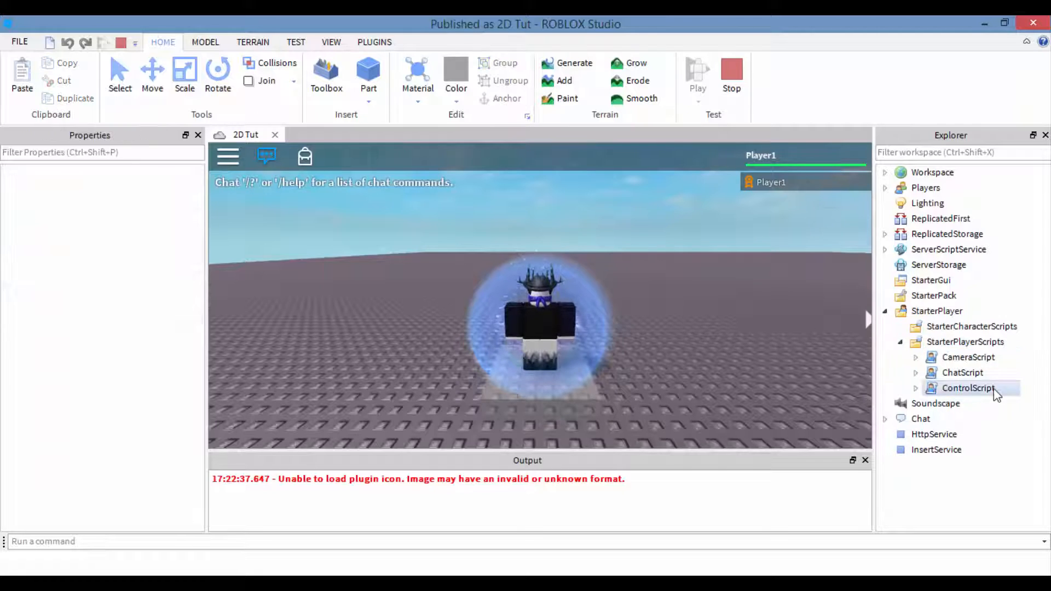
click(968, 388)
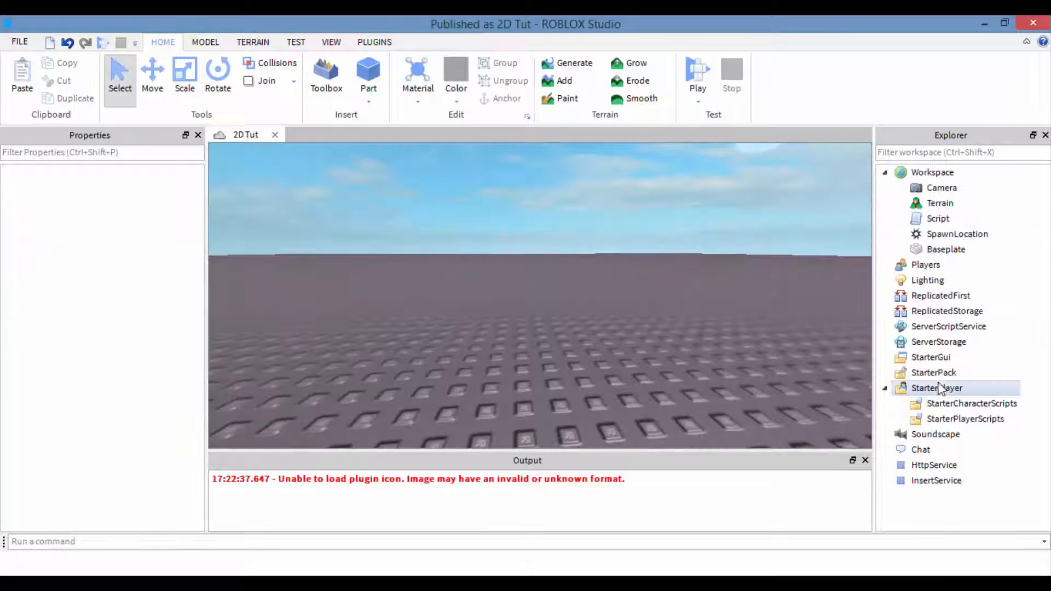
Open KeyboardMovement from StarterPlayerScripts > ControlScript > MasterControl in the script editor
click(965, 418)
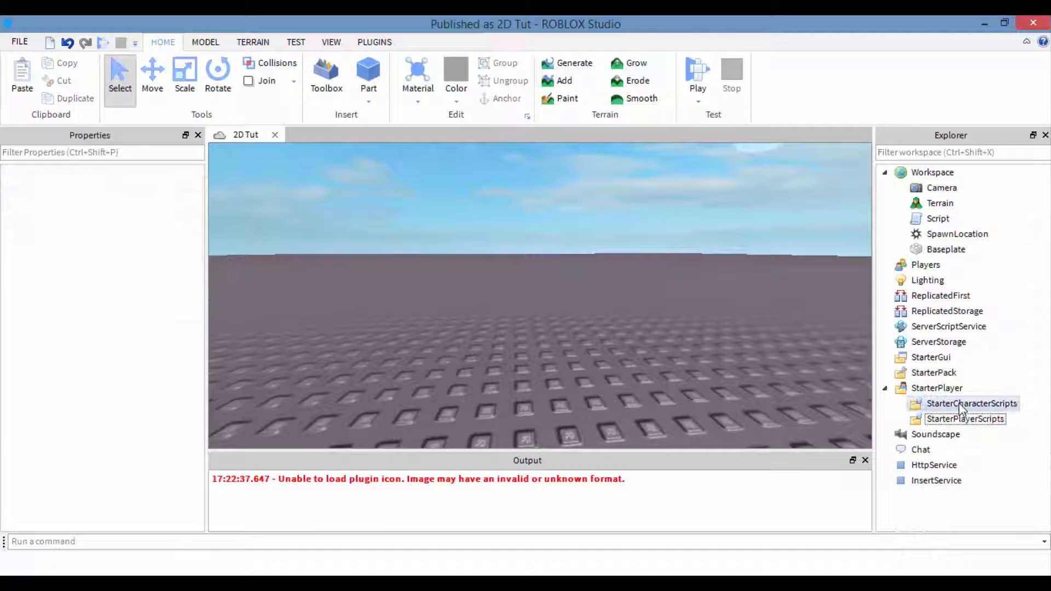
click(965, 419)
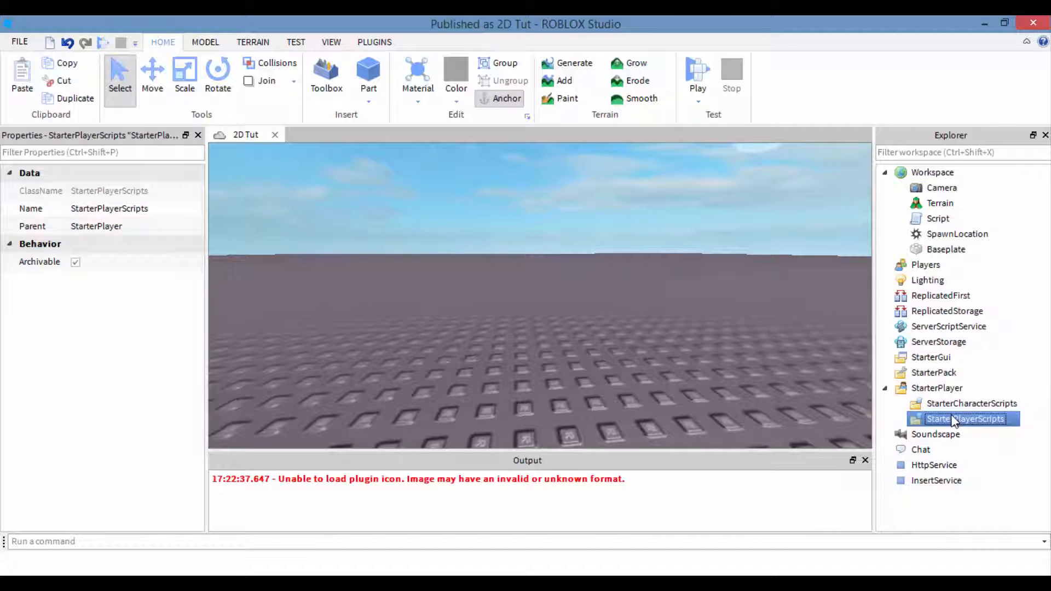
click(902, 419)
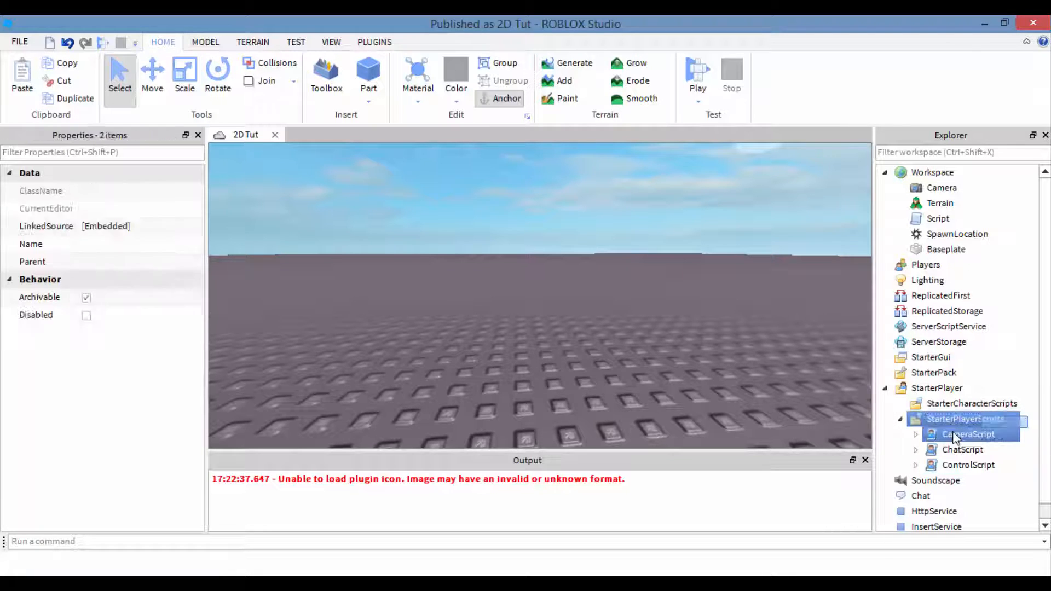
click(965, 419)
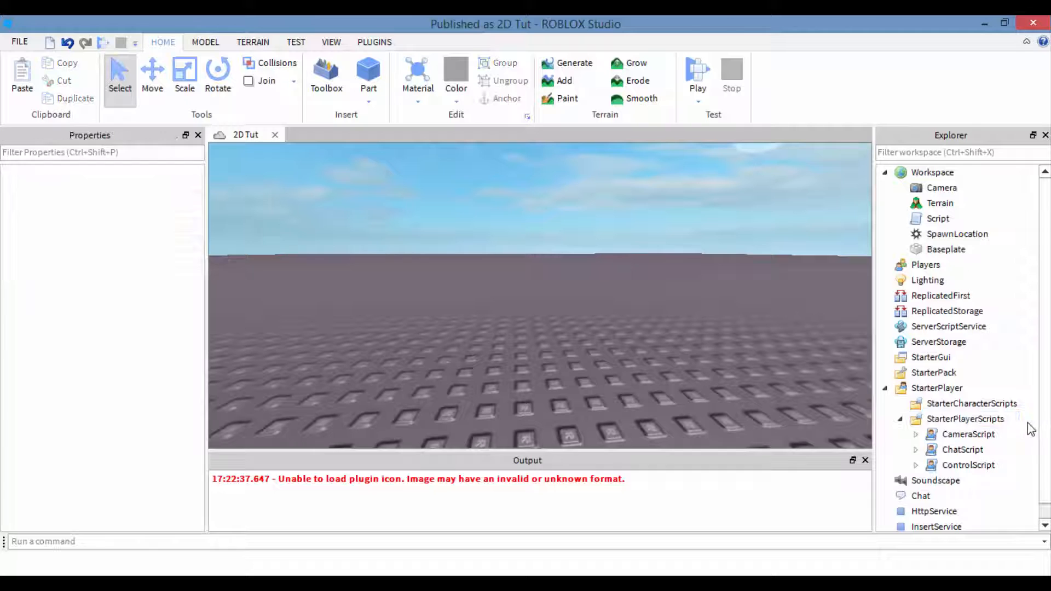
mouse_move(919, 472)
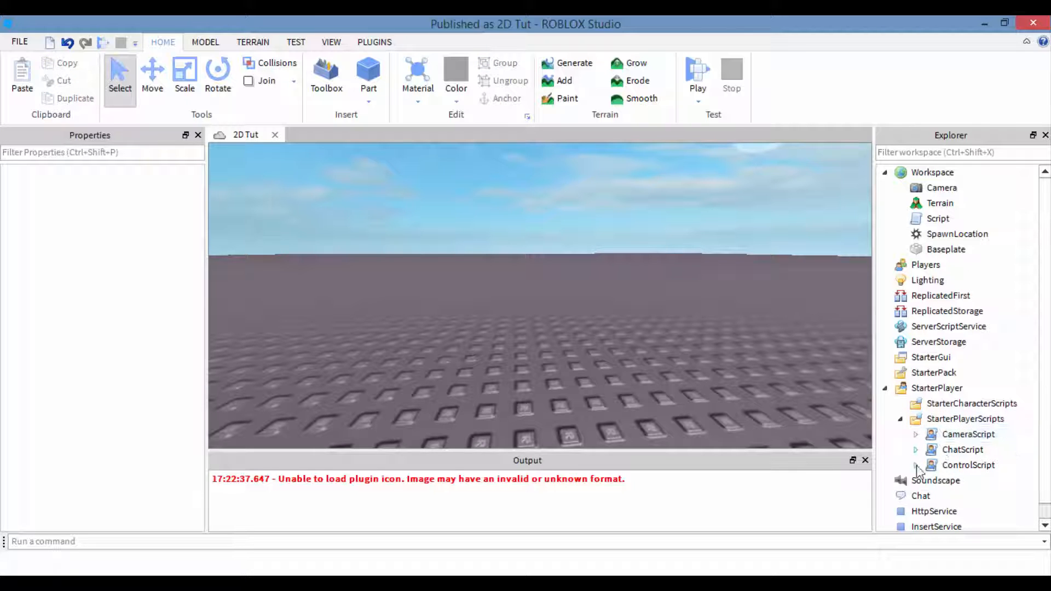
click(916, 465)
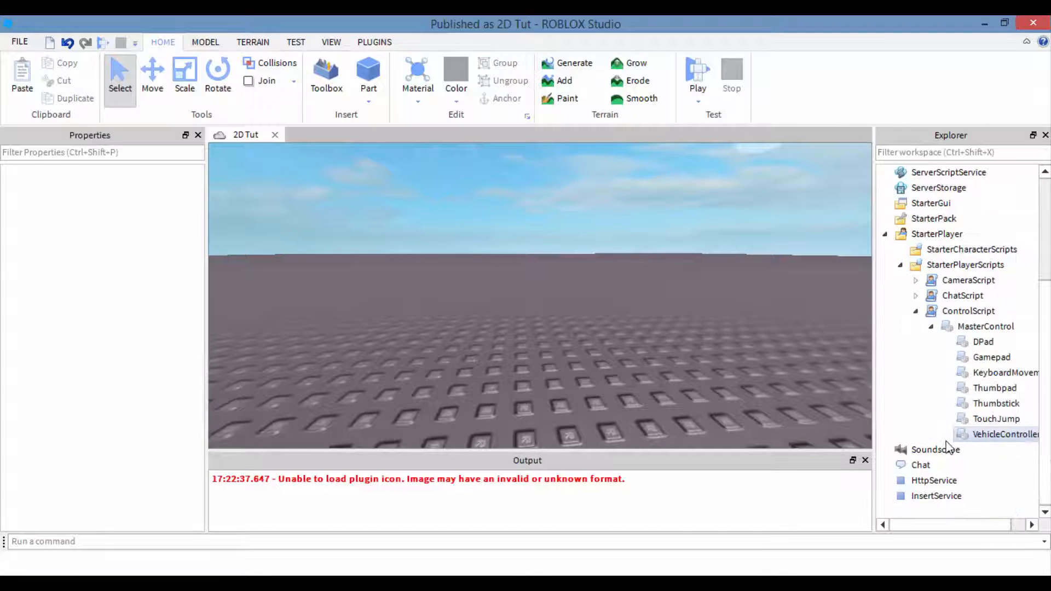
double_click(999, 373)
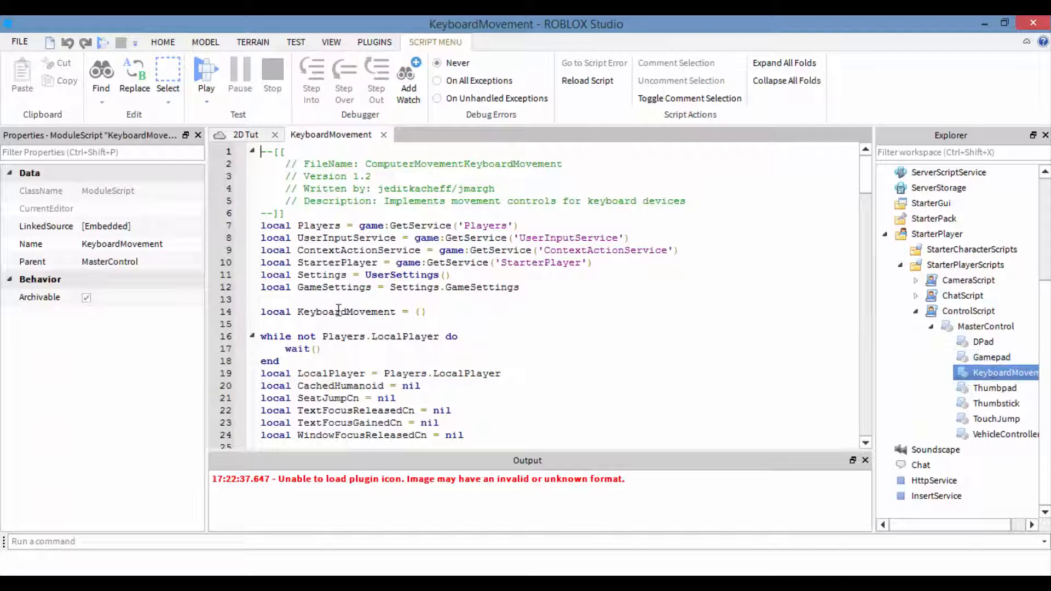
Select and delete moveForwardFunc and moveBackwardFunc from KeyboardMovement
scroll(down, 3)
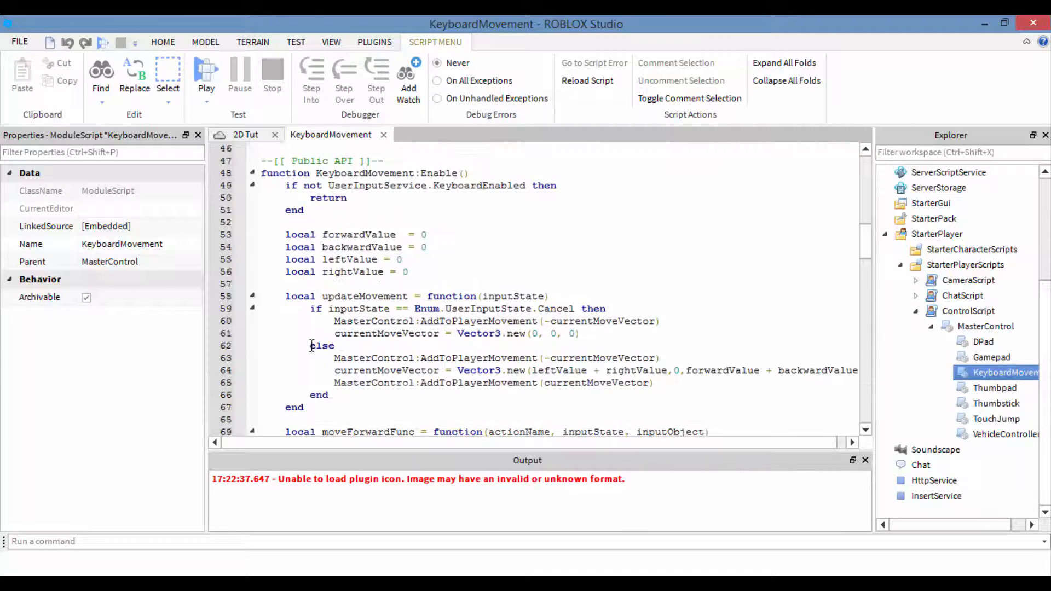
scroll(down, 3)
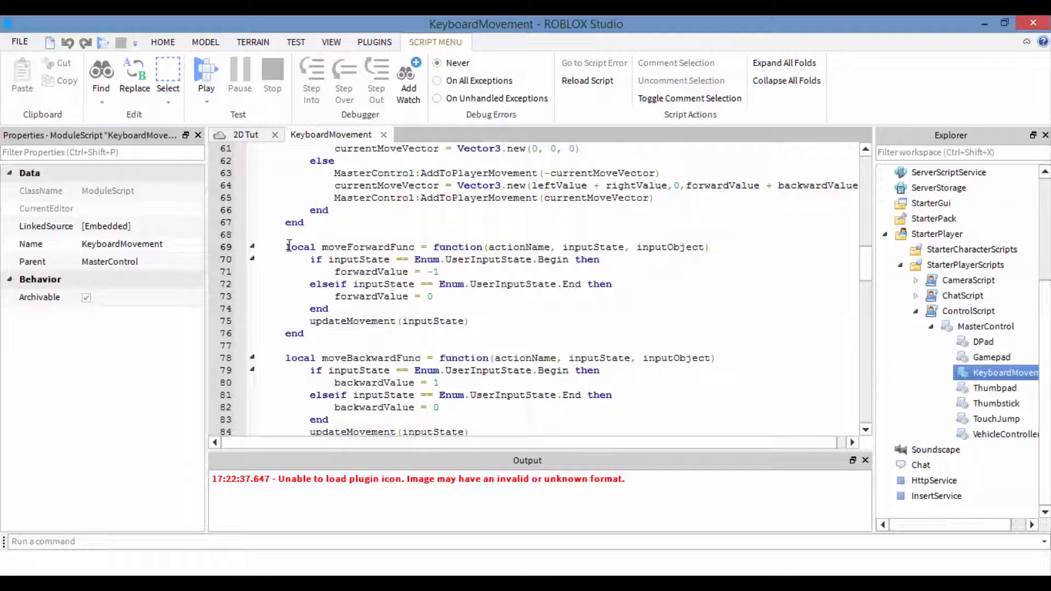
double_click(402, 247)
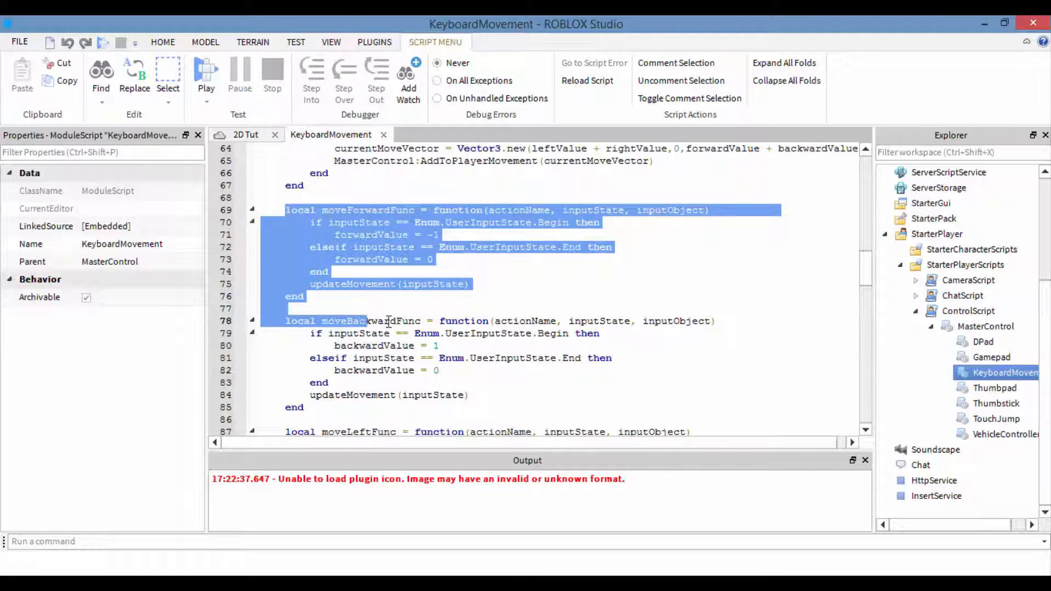
scroll(down, 3)
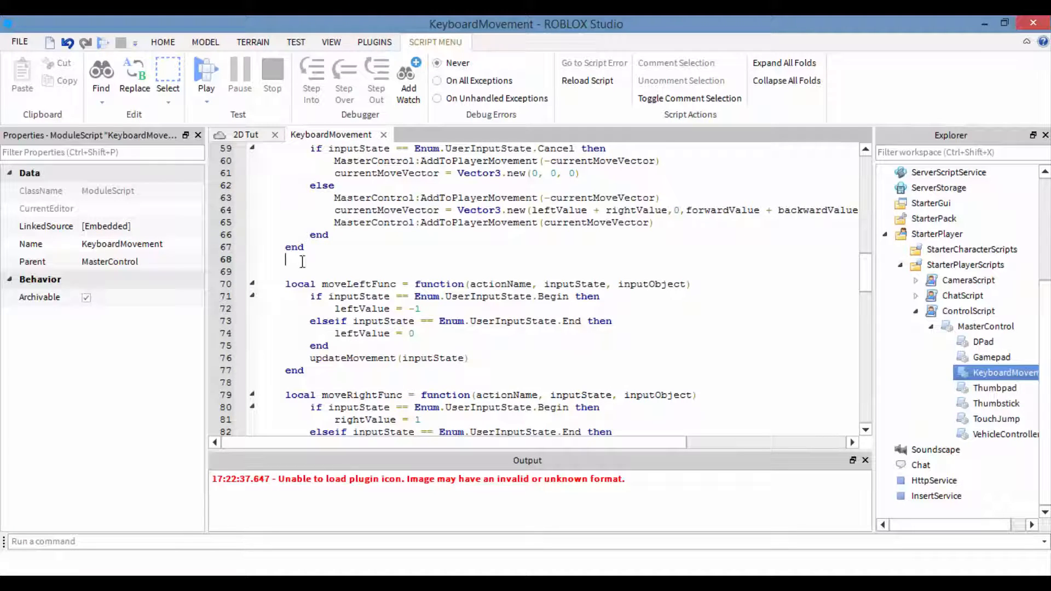
scroll(down, 3)
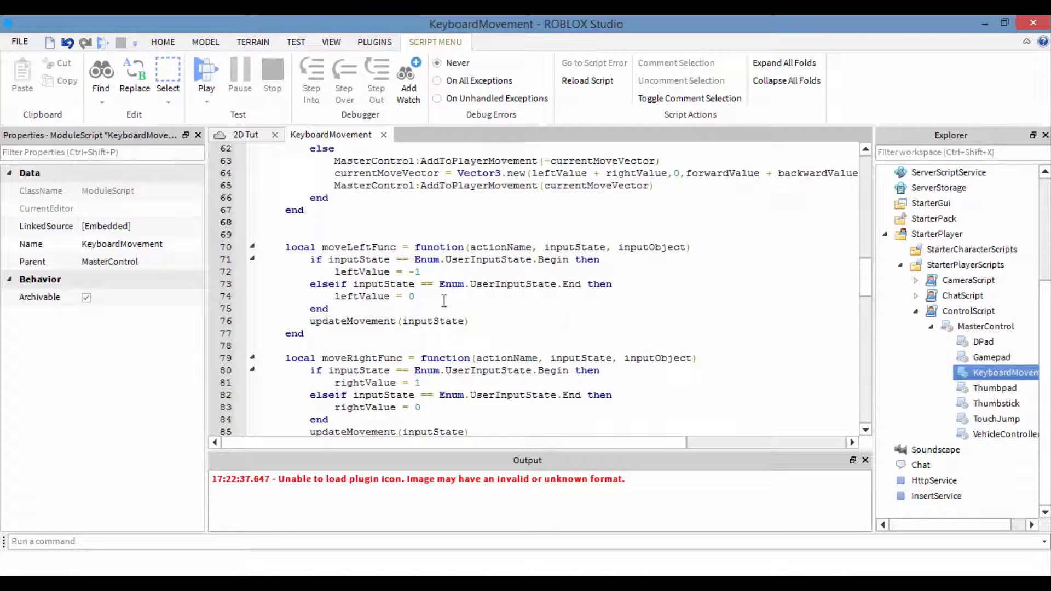
scroll(down, 3)
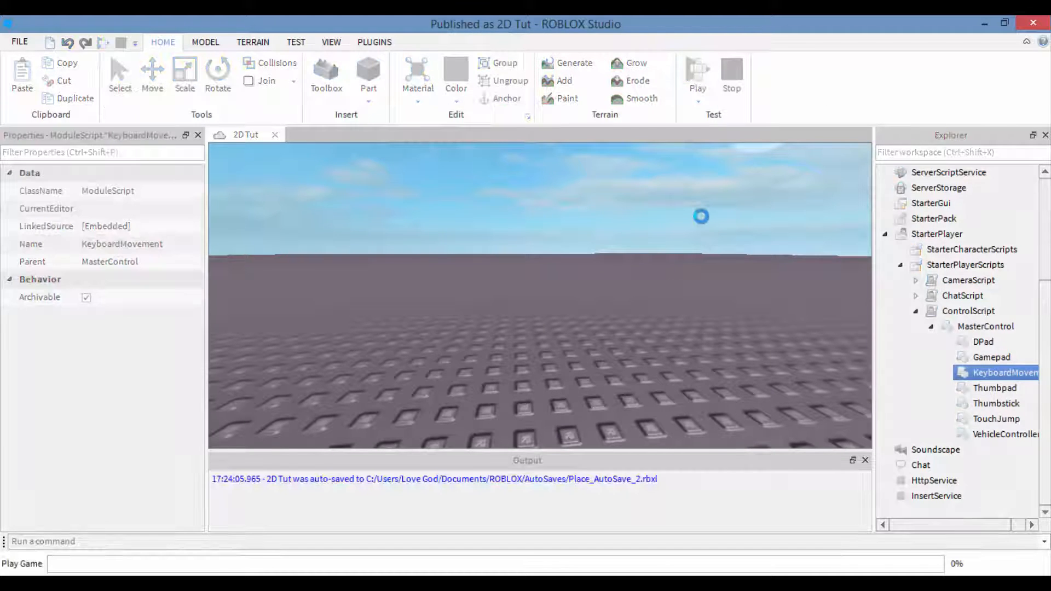
Walk the character around in the running game, then stop the test
click(697, 69)
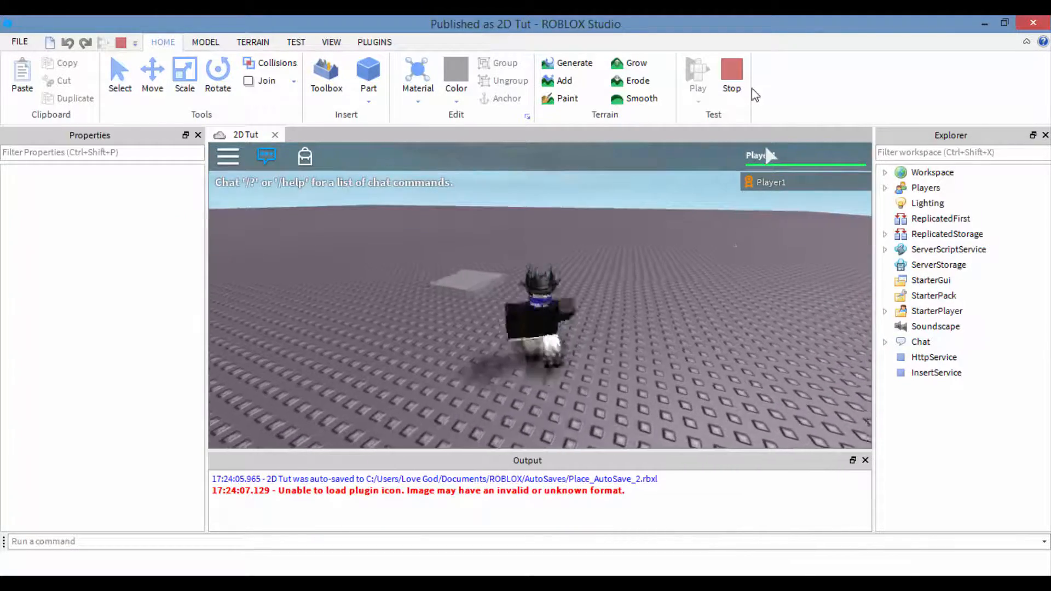
click(1003, 403)
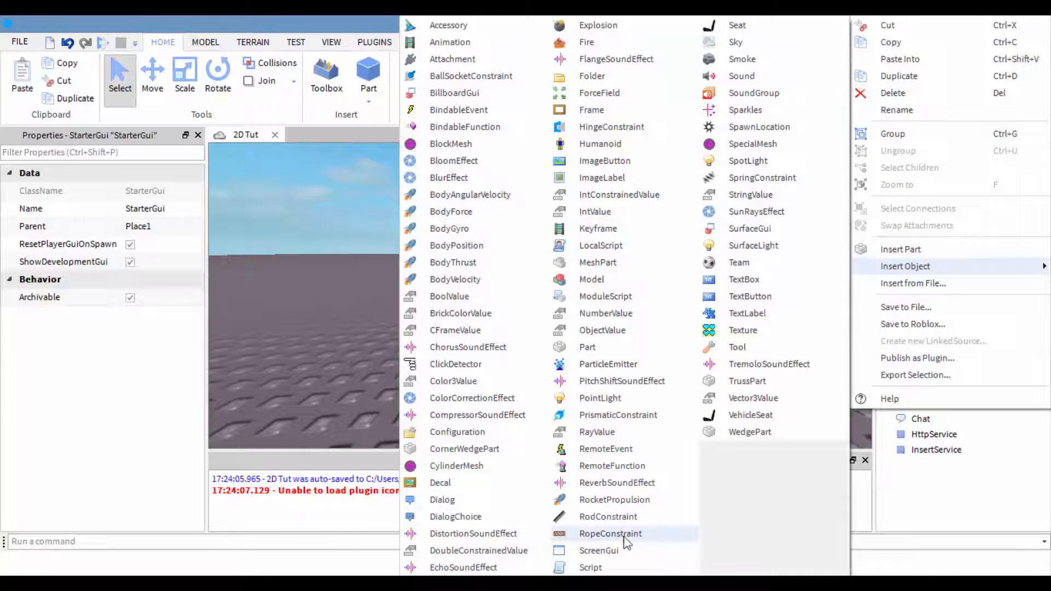
Insert a ScreenGui under StarterGui and a Frame inside it
click(599, 550)
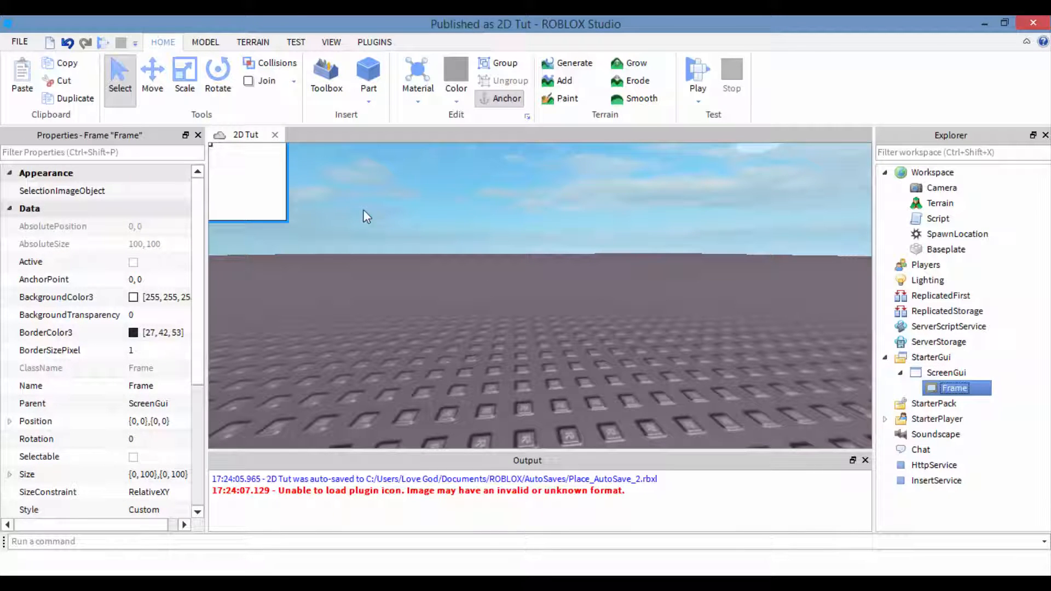
mouse_move(532, 248)
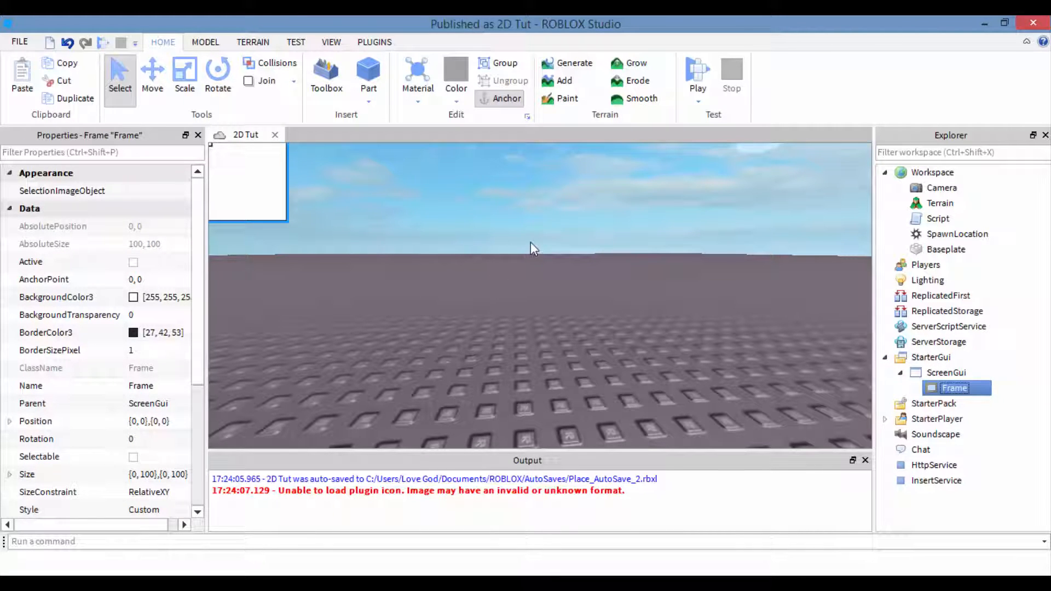
mouse_move(580, 248)
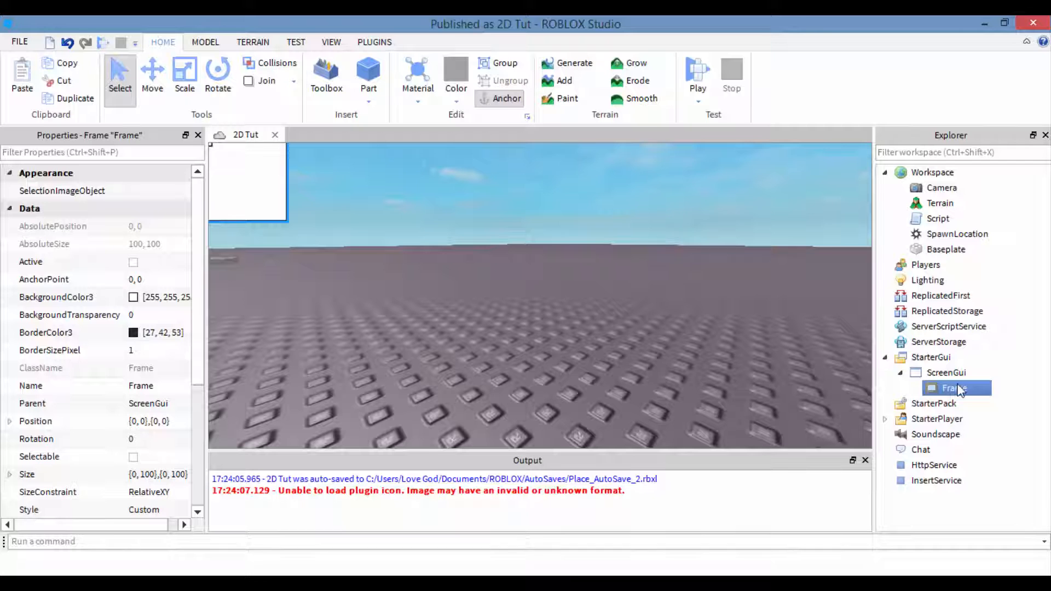
Delete the Frame and insert a TextButton into the ScreenGui
click(697, 78)
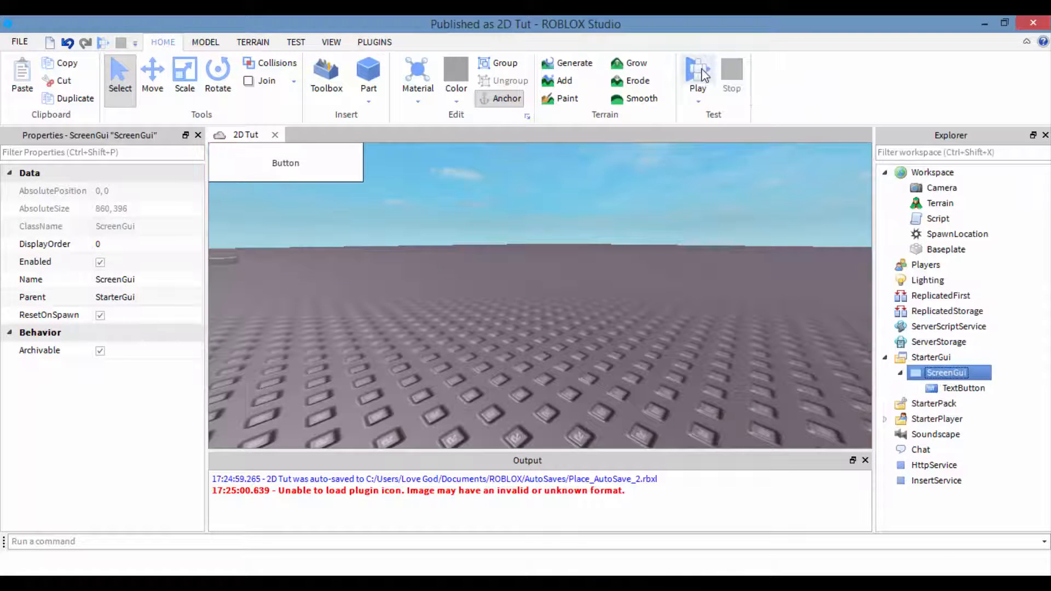
click(697, 75)
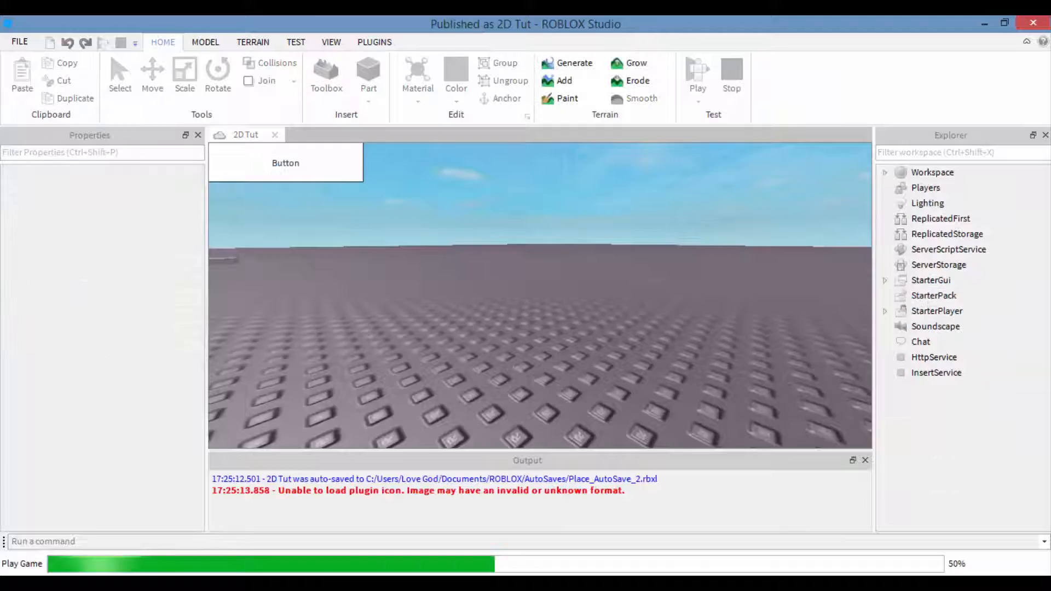
click(697, 77)
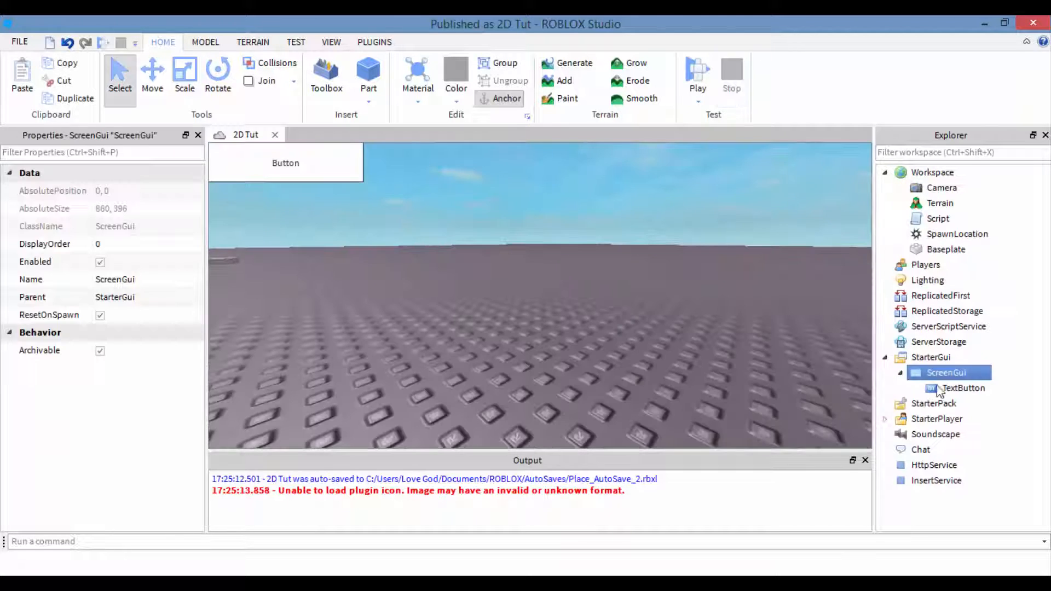
Give the TextButton BackgroundTransparency 1 and Size {1,0},{1,0}
click(964, 388)
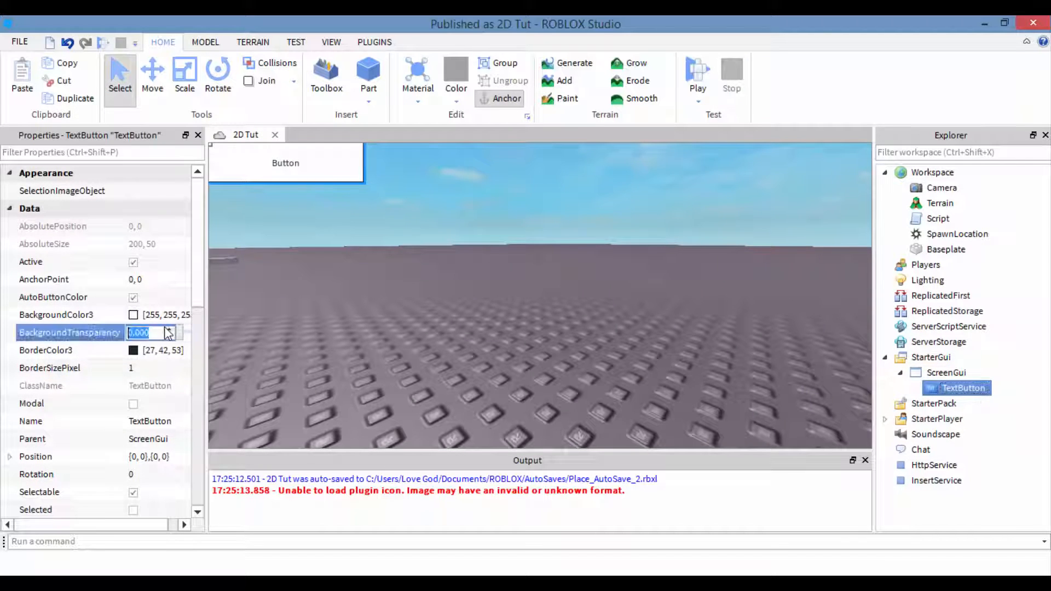
scroll(down, 3)
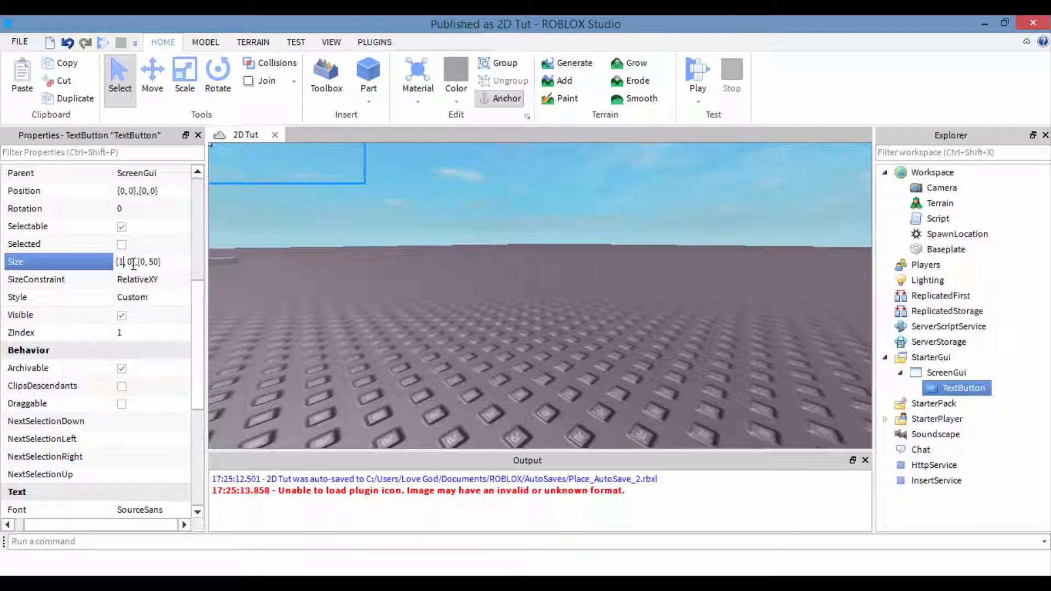
text(1)
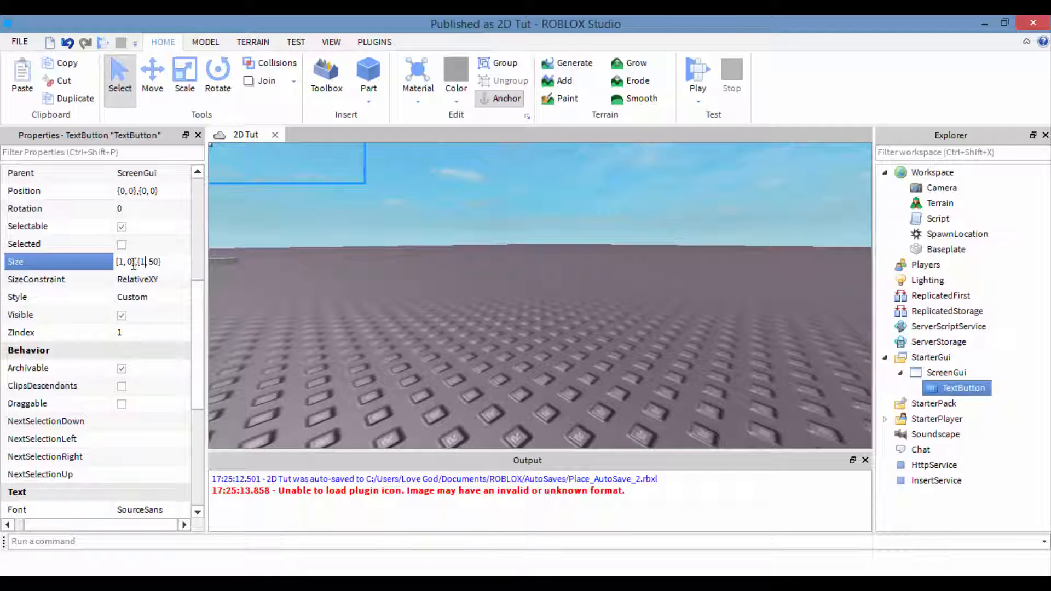
text(0)
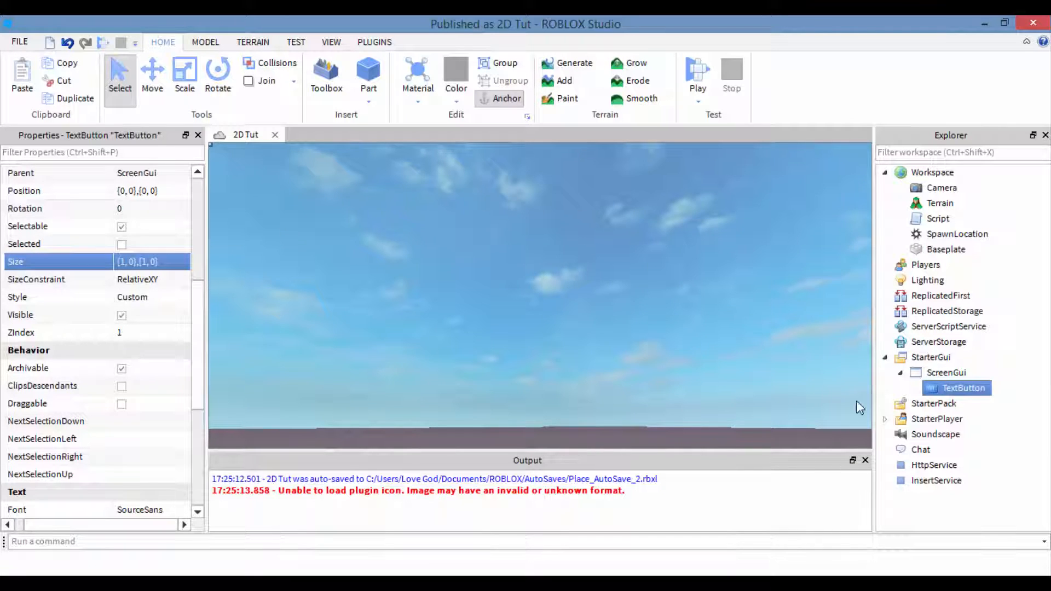
Play-test 2D Tut, restarting the test once, with the transparent full-screen button
click(697, 74)
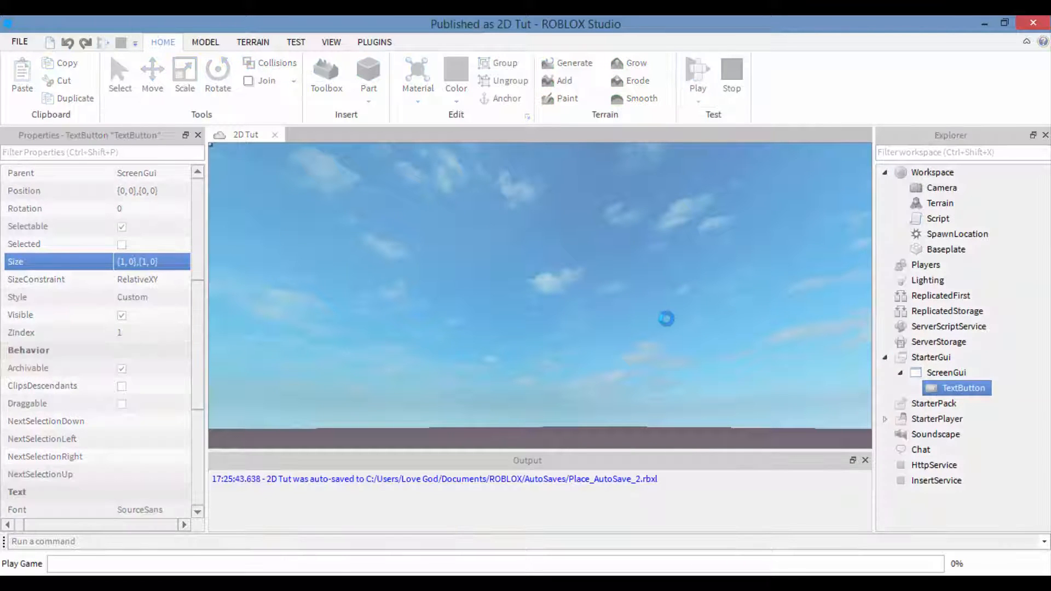
click(697, 74)
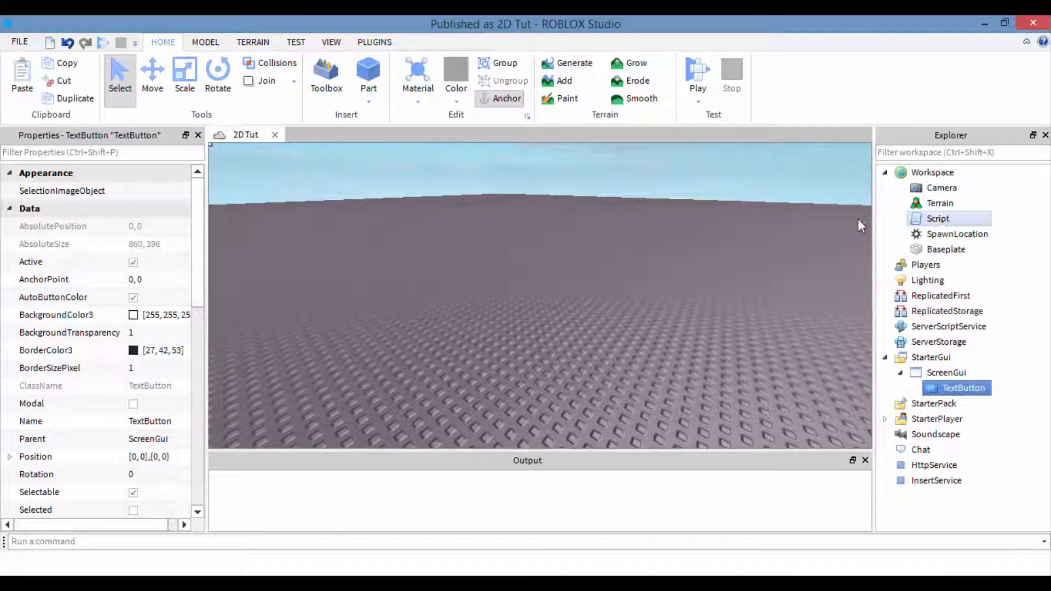
click(697, 71)
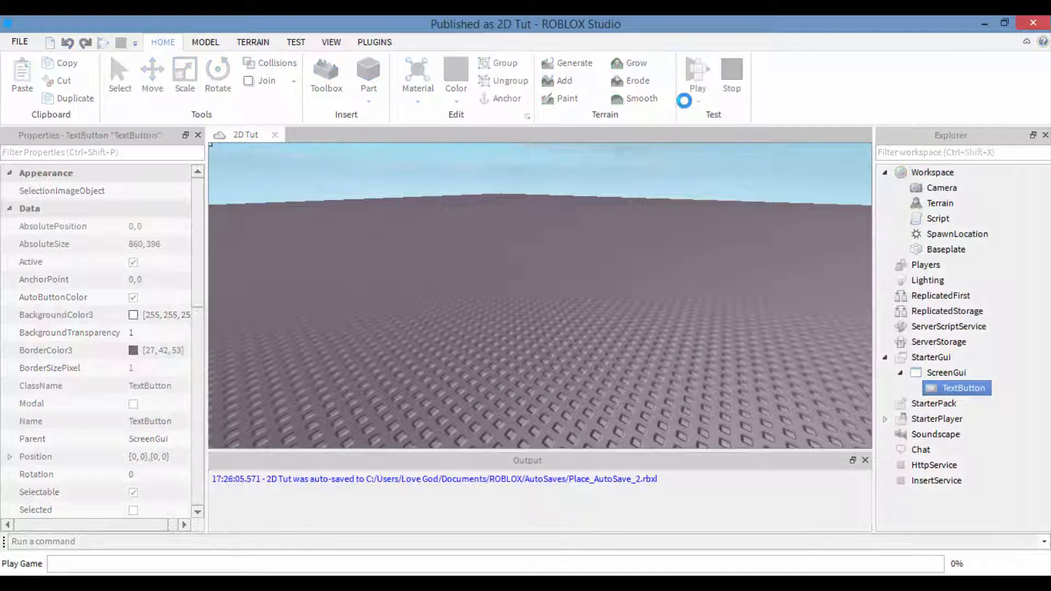
click(697, 73)
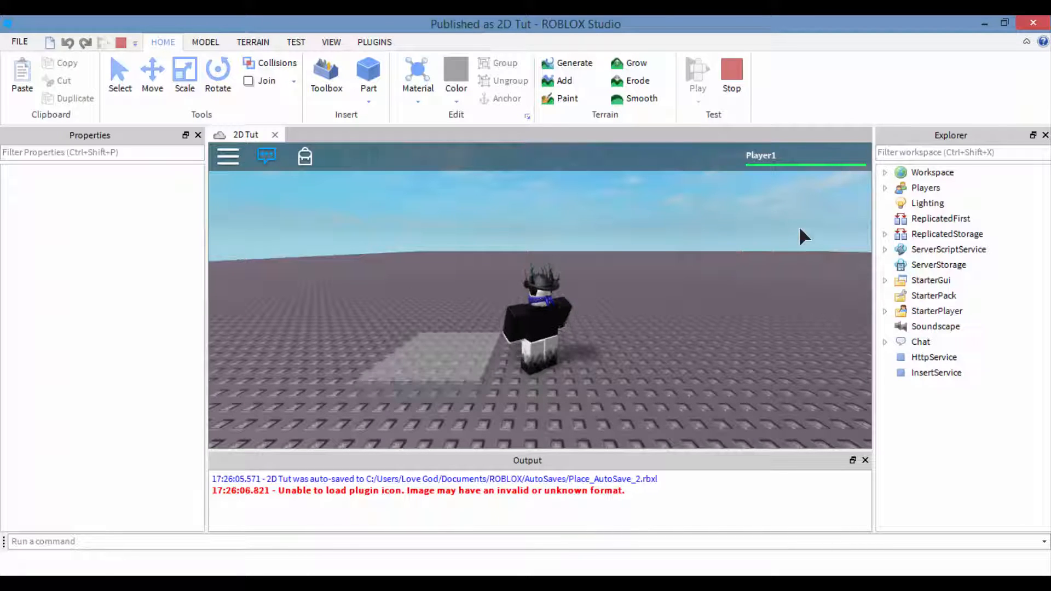
mouse_move(795, 381)
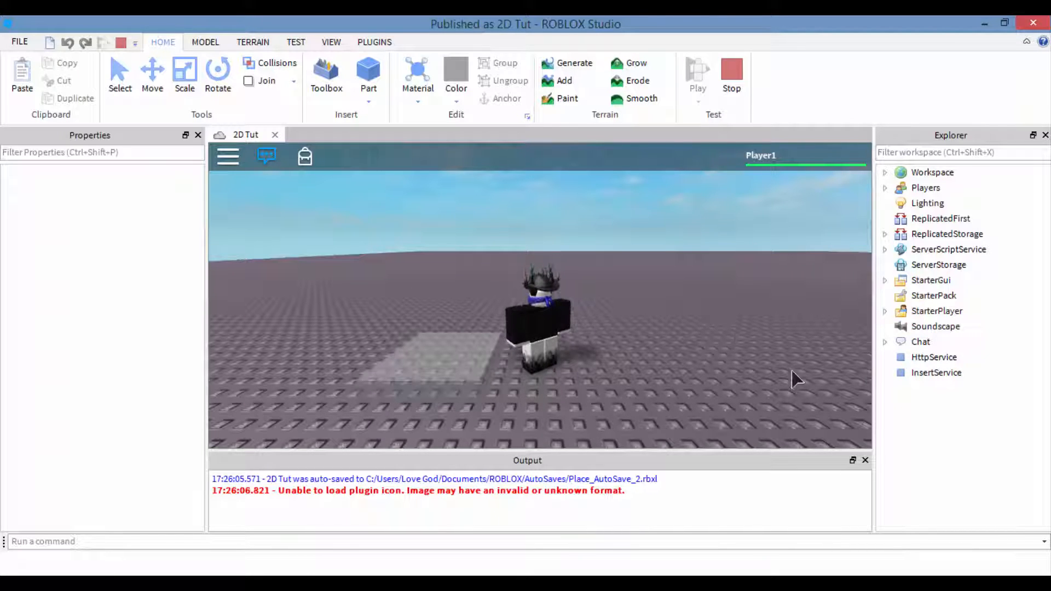